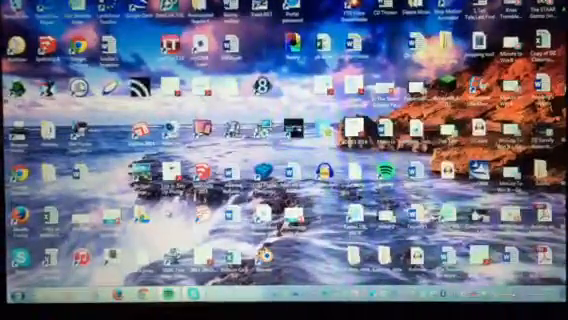
Bring up the Start menu so Control Panel can be reached.
left_click(18, 308)
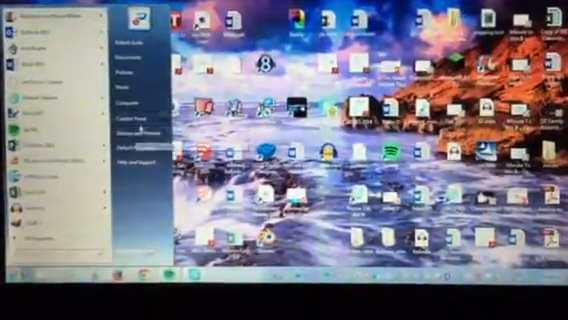